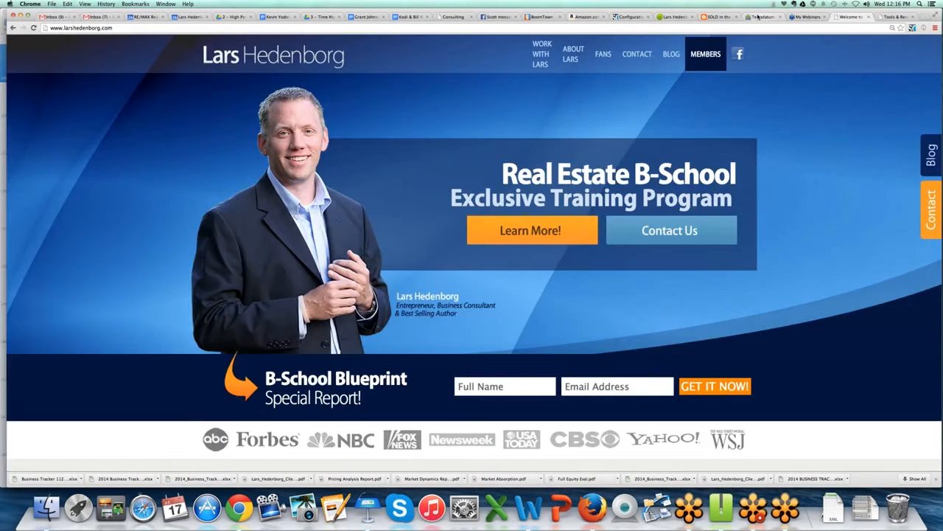
# - Switch to the Clarus MarketMetrics tab showing the New Properties by Month chart
pyautogui.click(759, 16)
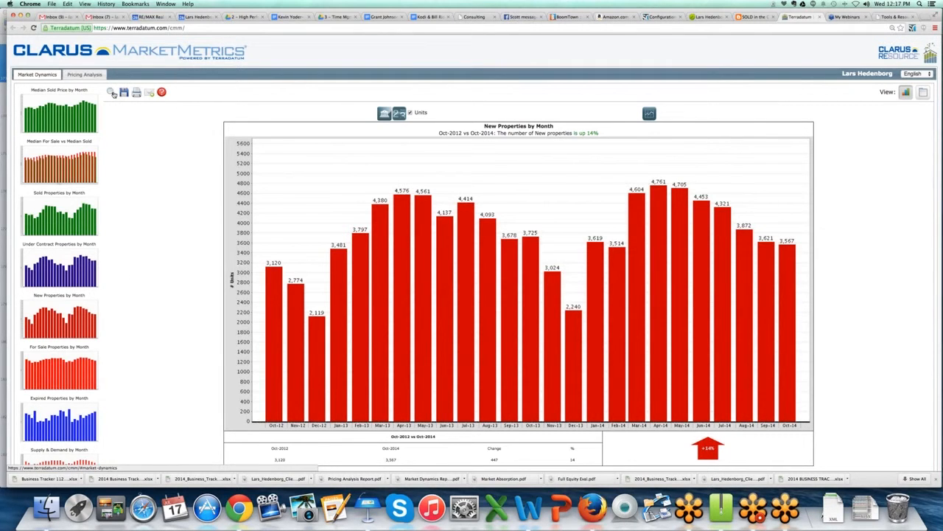
# - Rerun the search for All MLS areas to show Median Sold Price by Month, Oct-2012 to Oct-2014
pyautogui.click(110, 91)
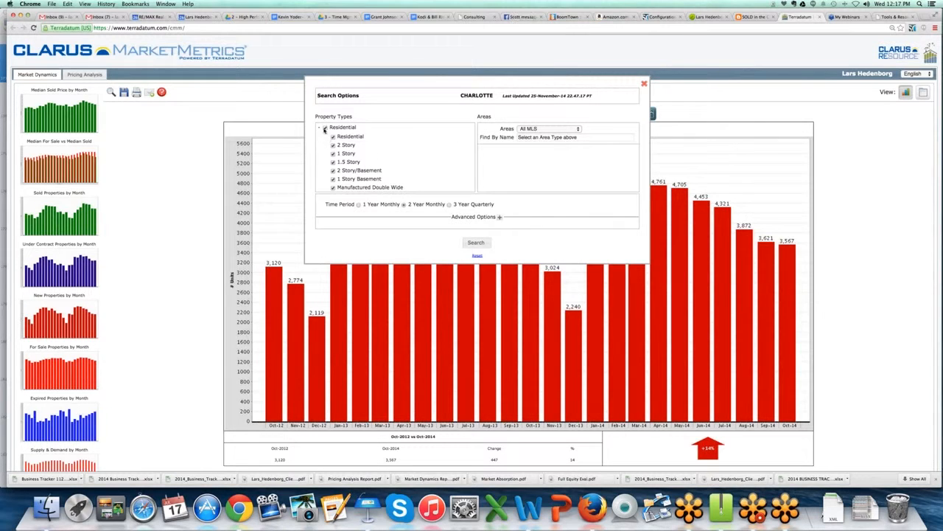
pyautogui.click(548, 128)
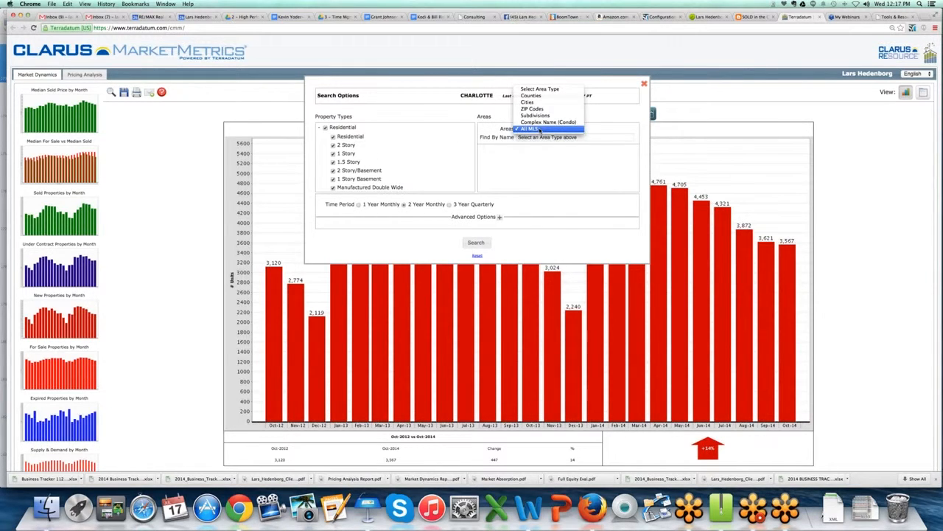
pyautogui.moveTo(549, 121)
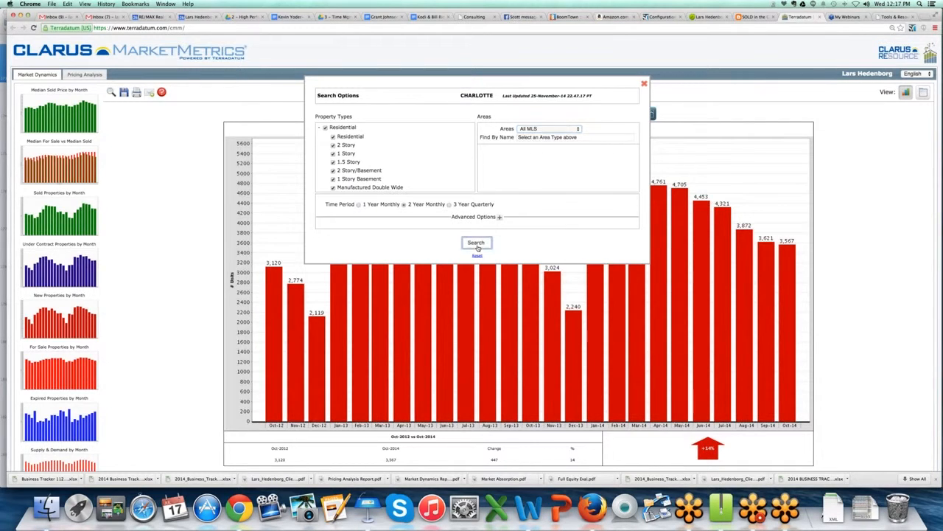
pyautogui.click(476, 242)
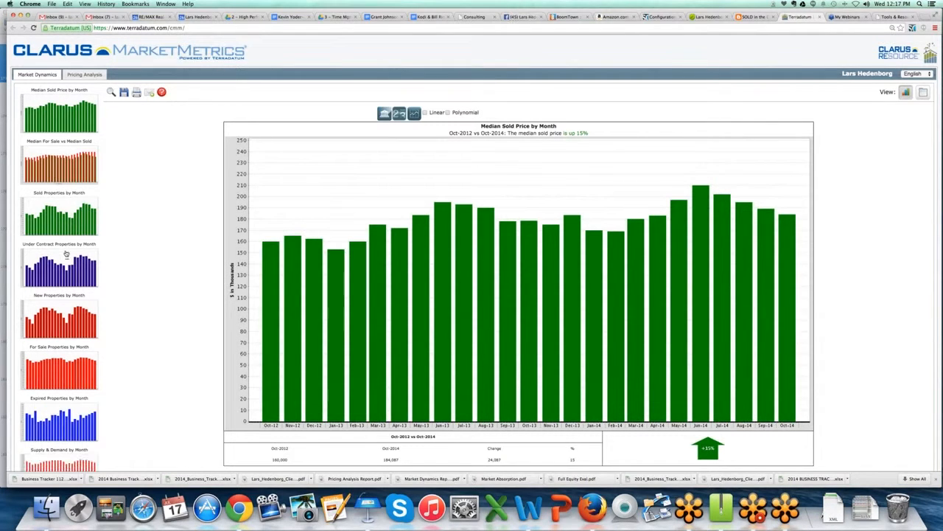
# - Enlarge the Under Contract Properties by Month chart, Oct-2012 to Oct-2014, up 23%
pyautogui.click(59, 268)
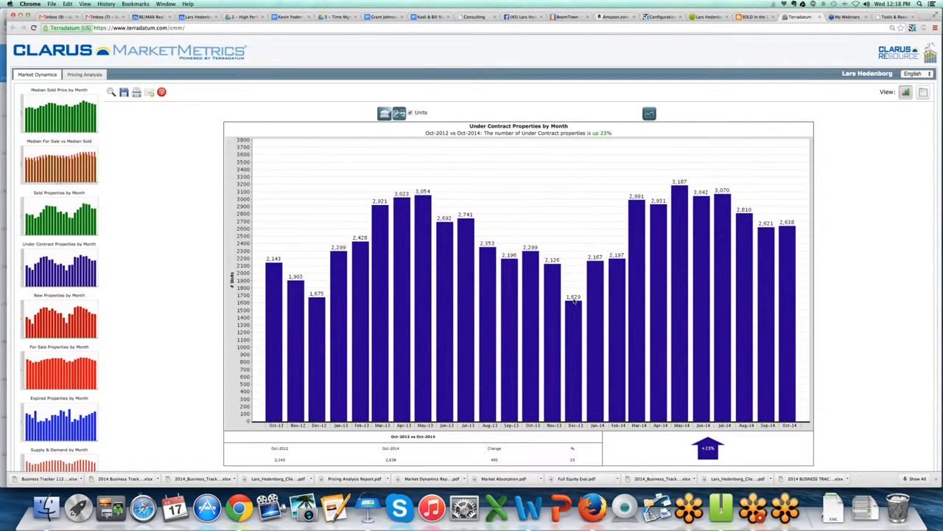
pyautogui.moveTo(575, 412)
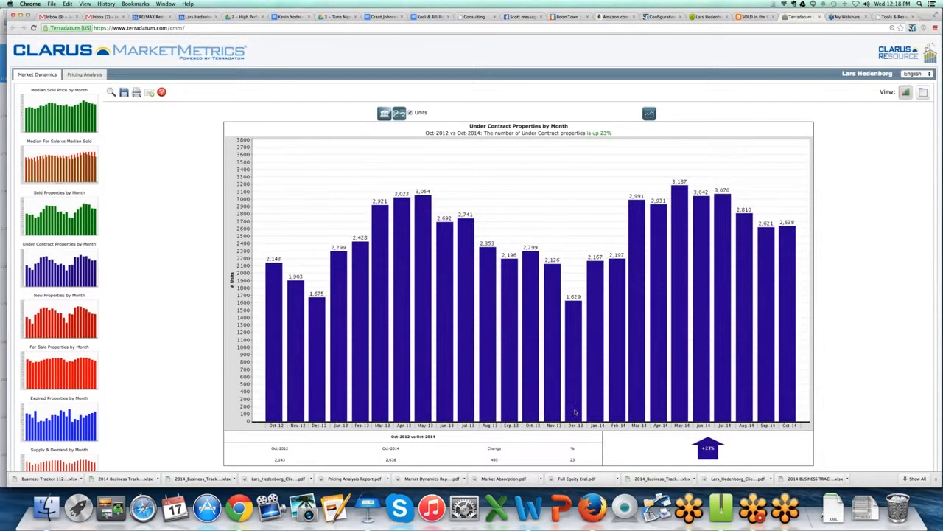
pyautogui.moveTo(576, 389)
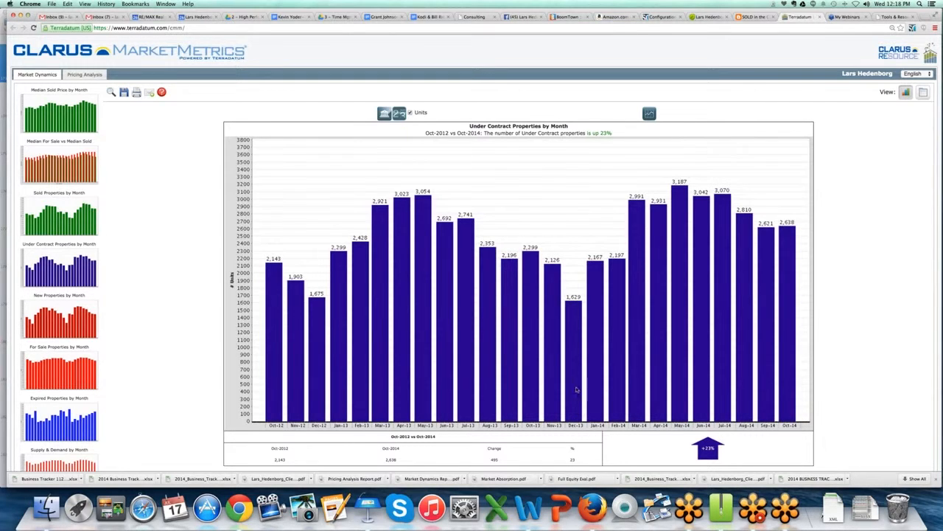
pyautogui.moveTo(584, 375)
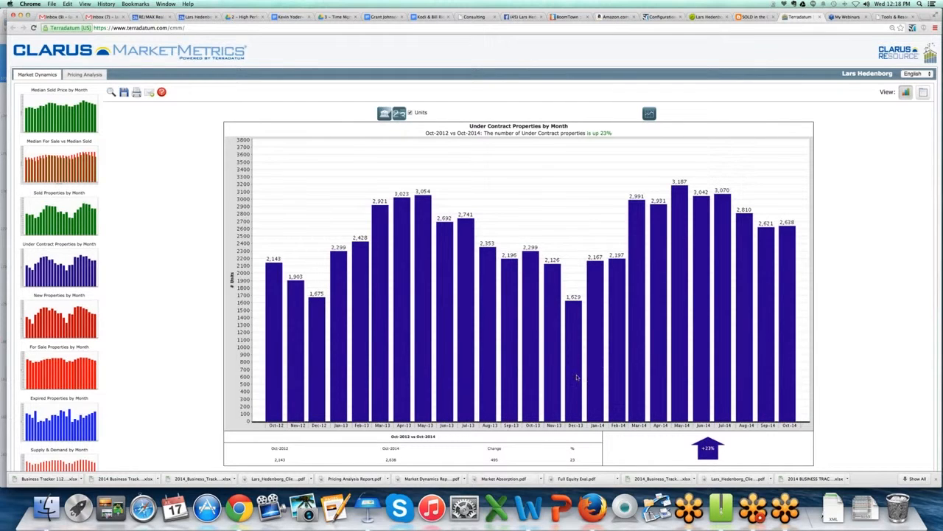
pyautogui.moveTo(567, 377)
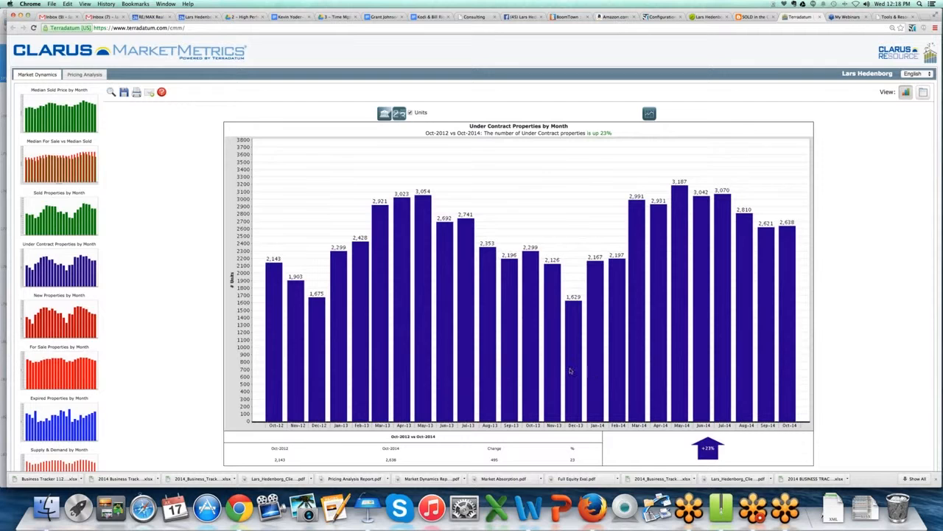
pyautogui.moveTo(618, 376)
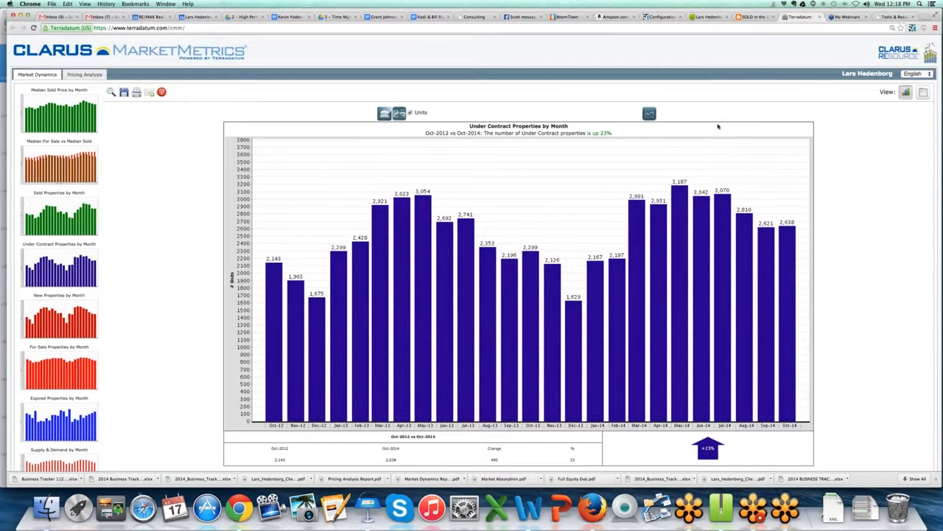
pyautogui.moveTo(663, 156)
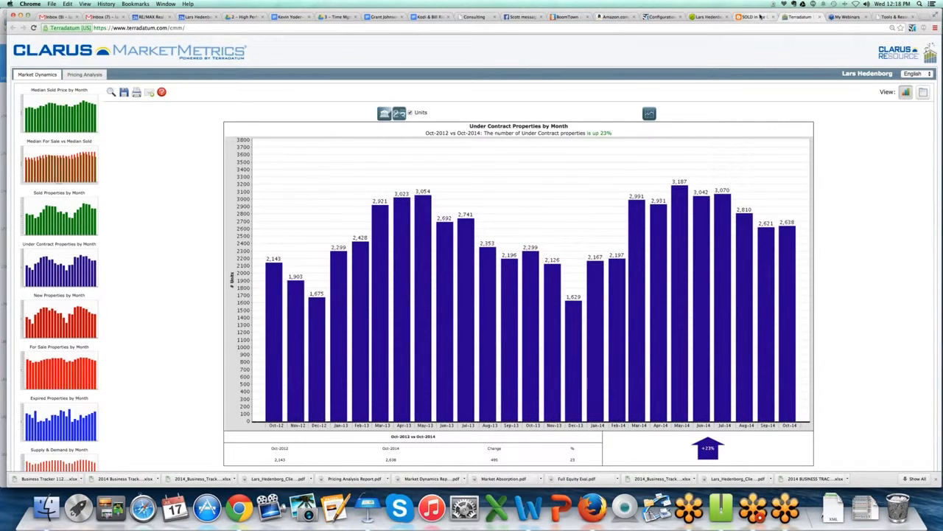
# - Switch to the Sold in the Cold blog and read down to the winter listings graphic and Top 5 Reasons
pyautogui.click(749, 17)
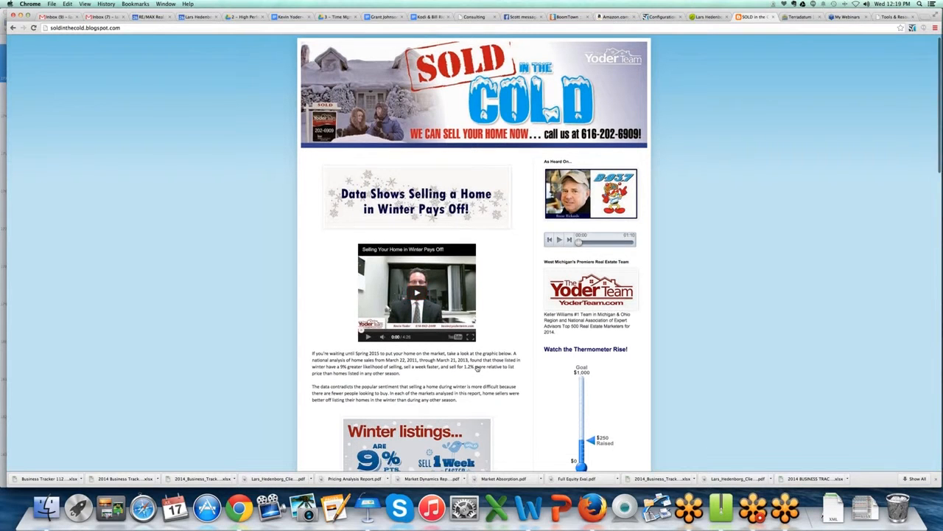
pyautogui.scroll(-3)
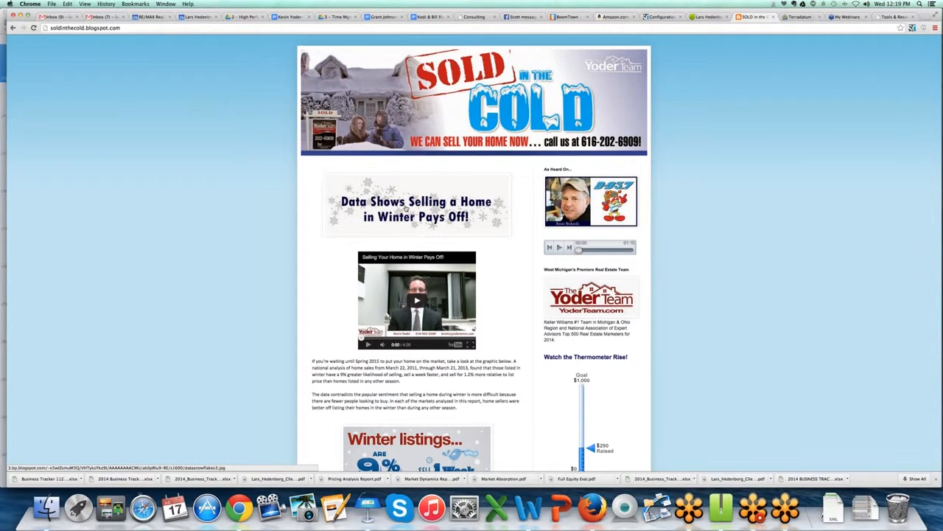
pyautogui.moveTo(203, 360)
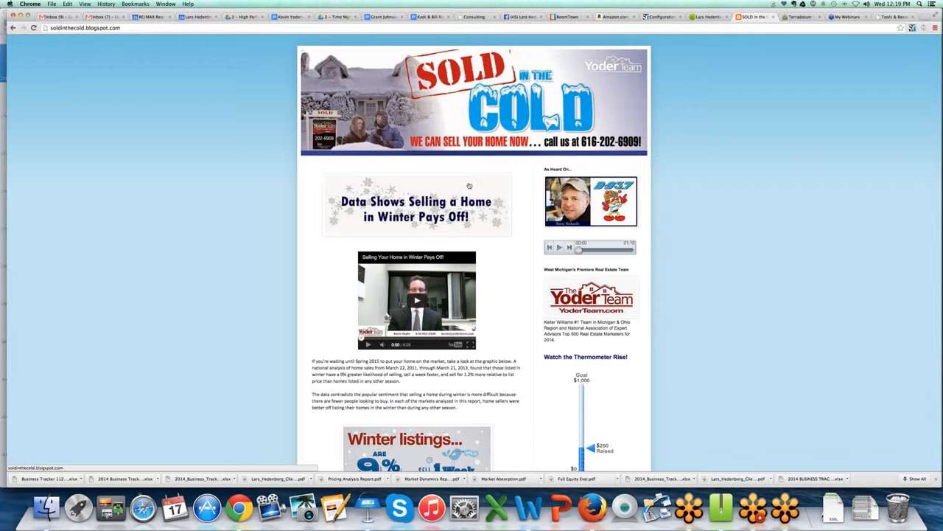
pyautogui.scroll(-3)
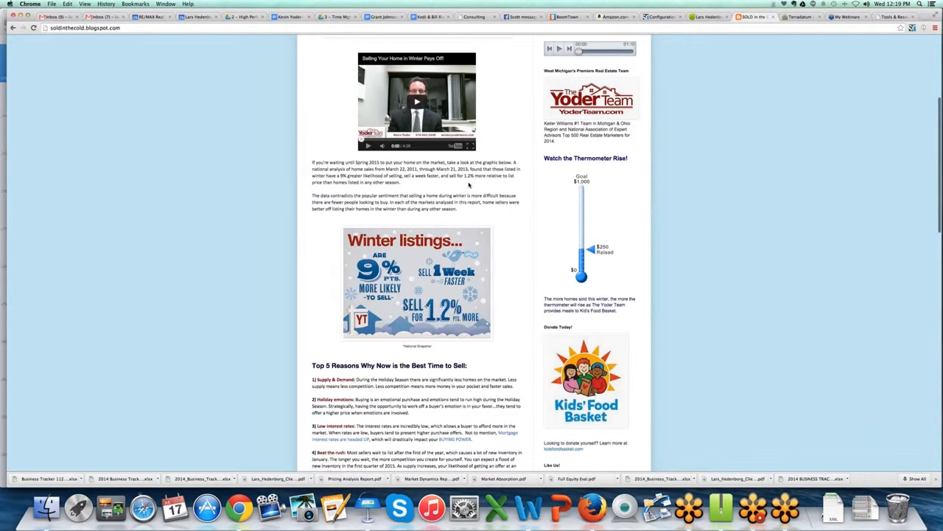
pyautogui.scroll(-3)
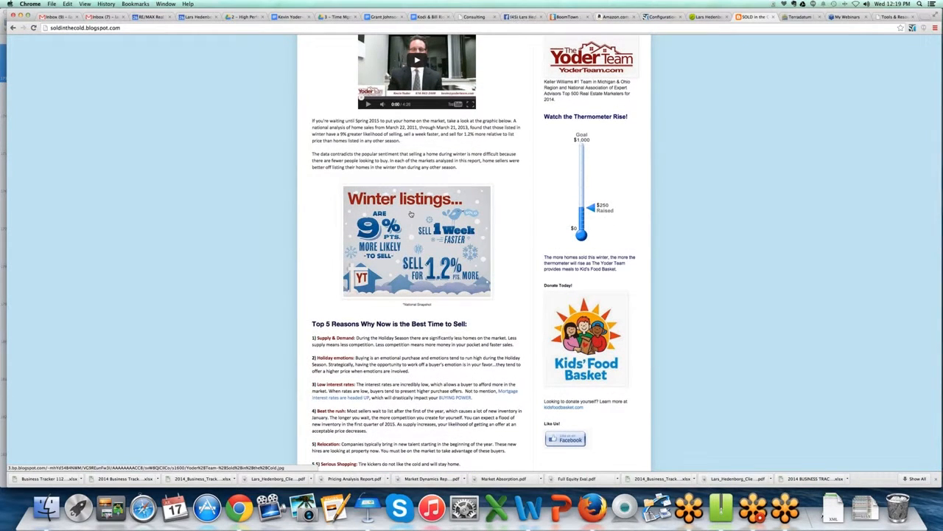